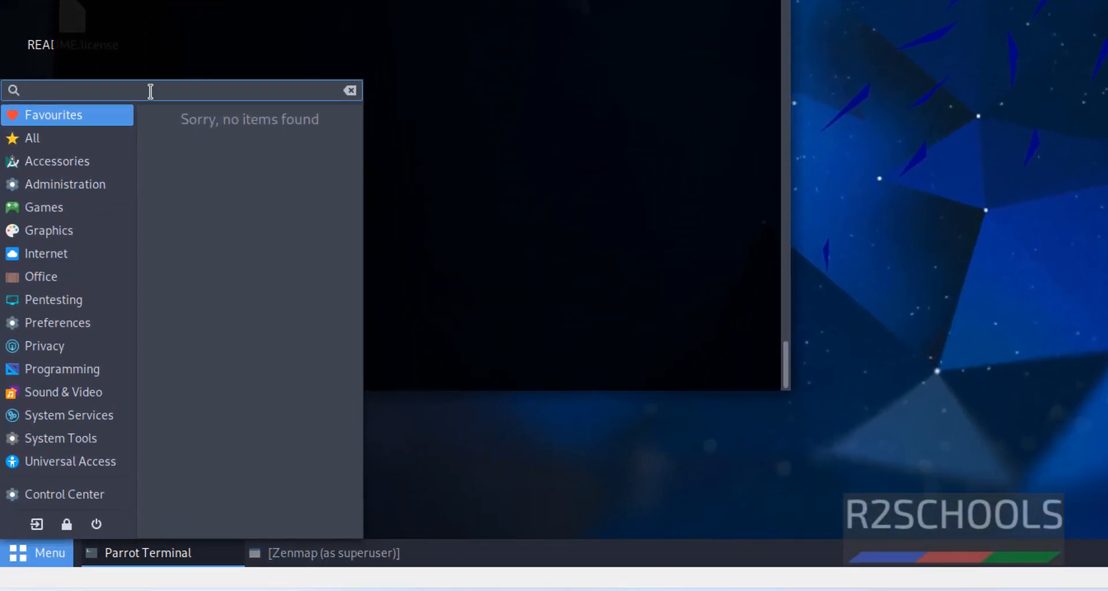
Search the desktop menu for 'zenmap' and confirm no Zenmap application is found
text(nmap)
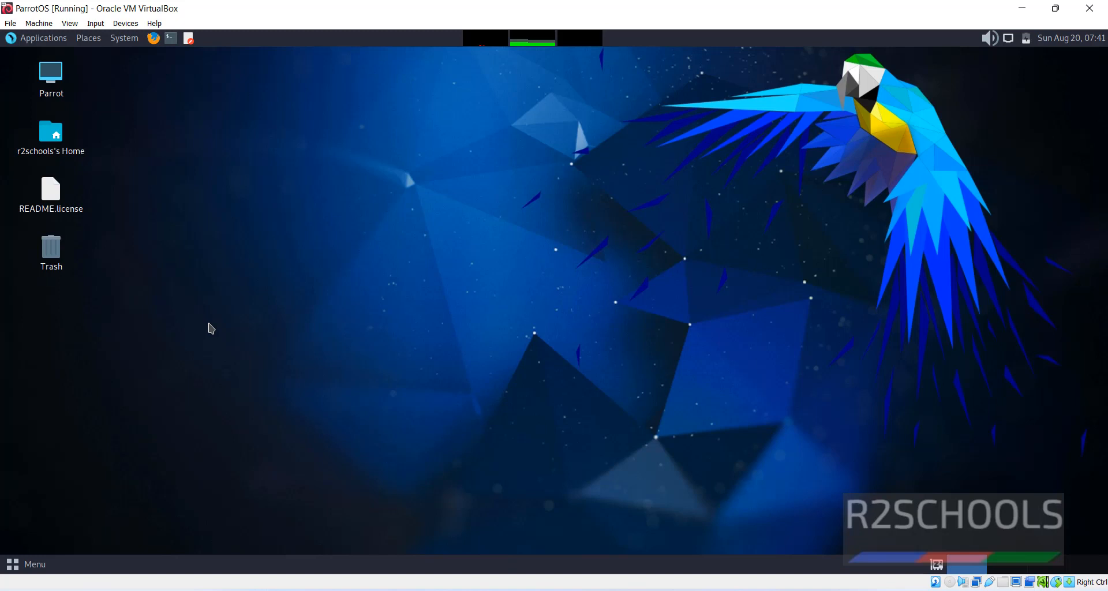
click(28, 564)
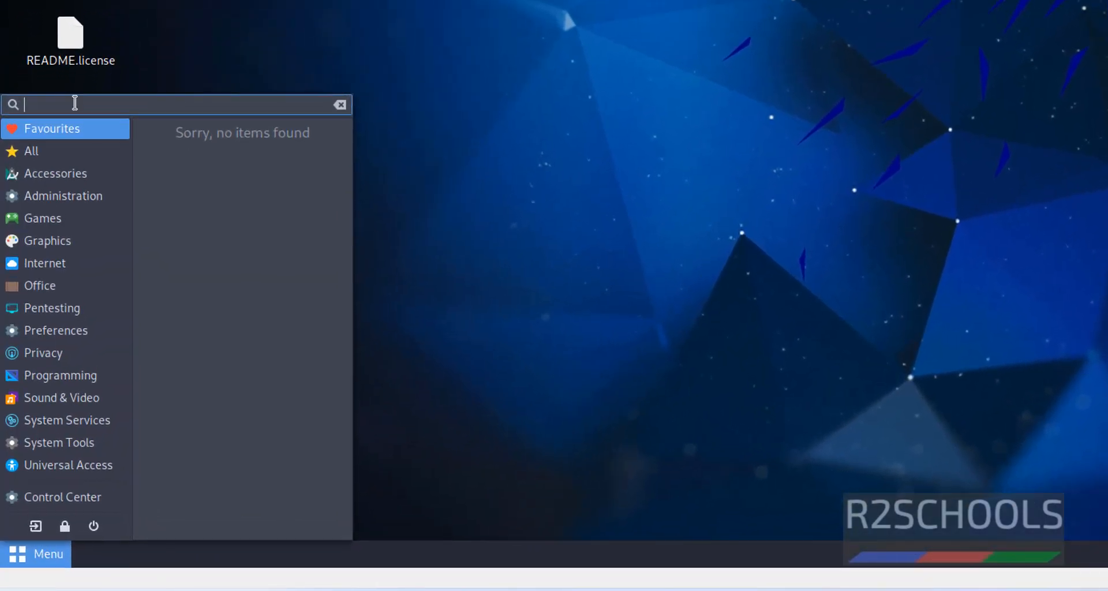
text(zen)
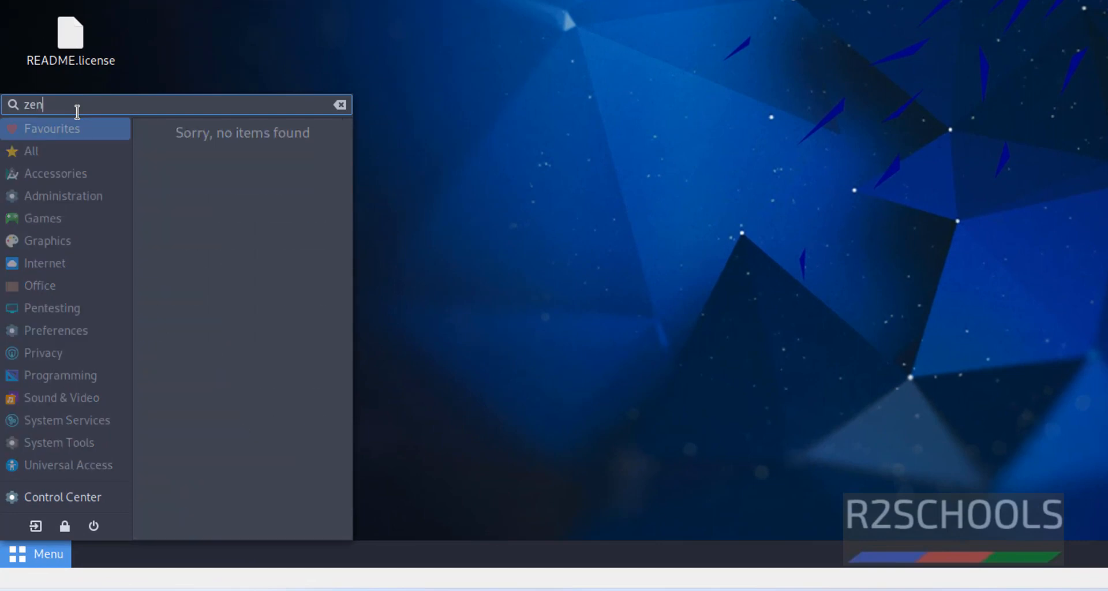
text(map)
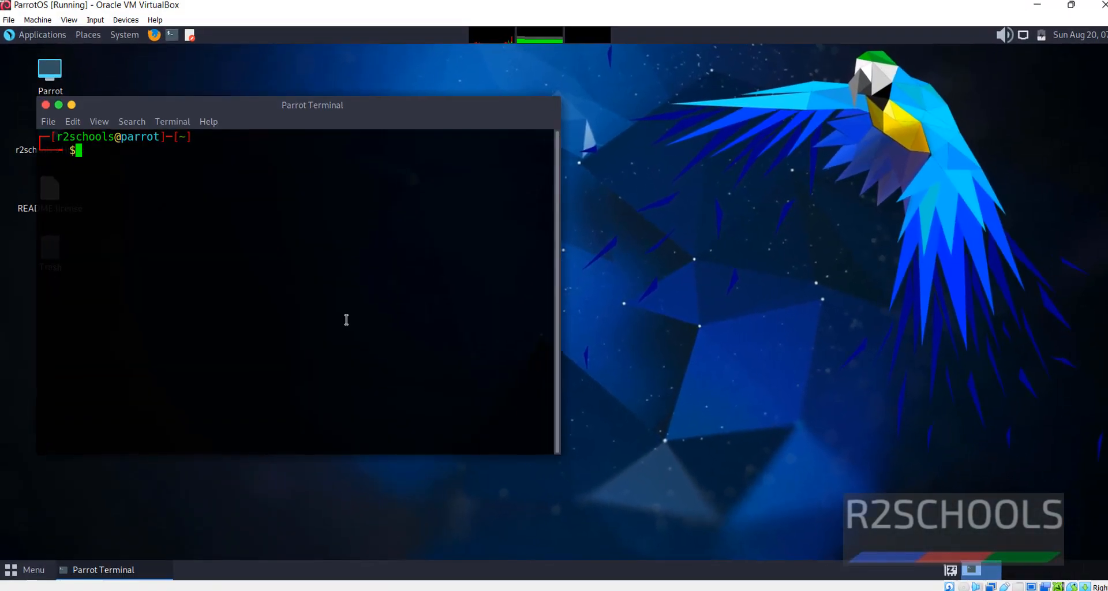
Run sudo apt update to refresh package lists, reporting 152 upgradable packages
text(sudo apt)
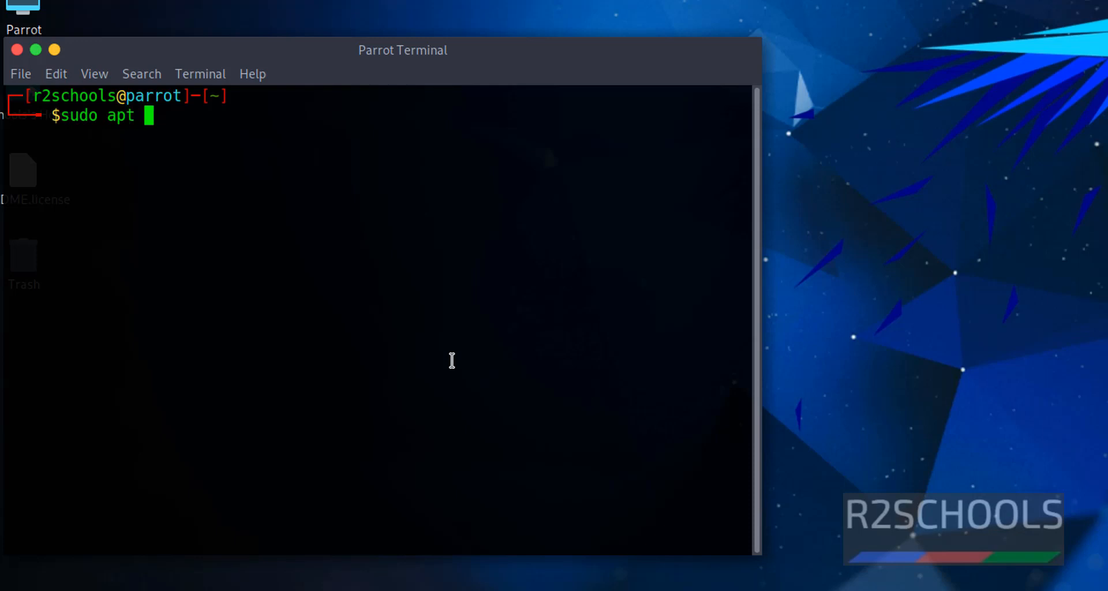
text(update)
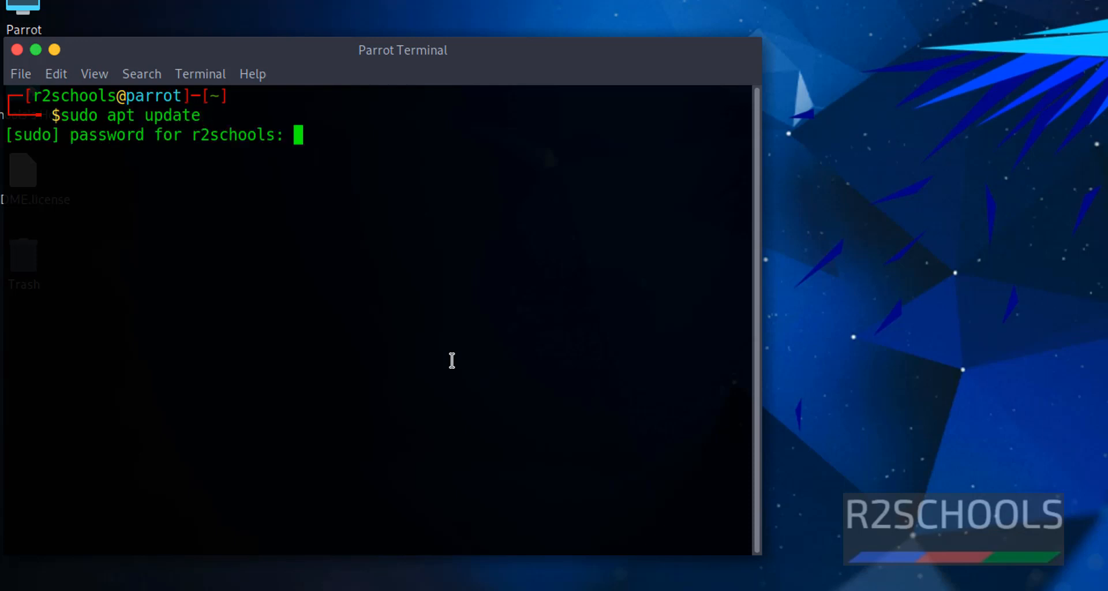
key(Return)
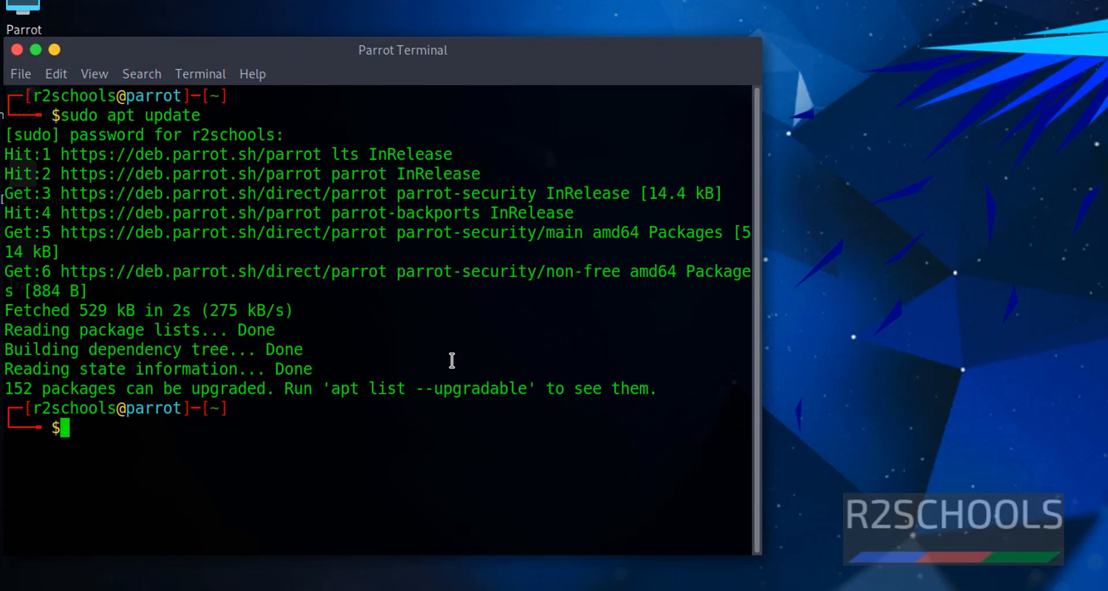
mouse_move(346, 434)
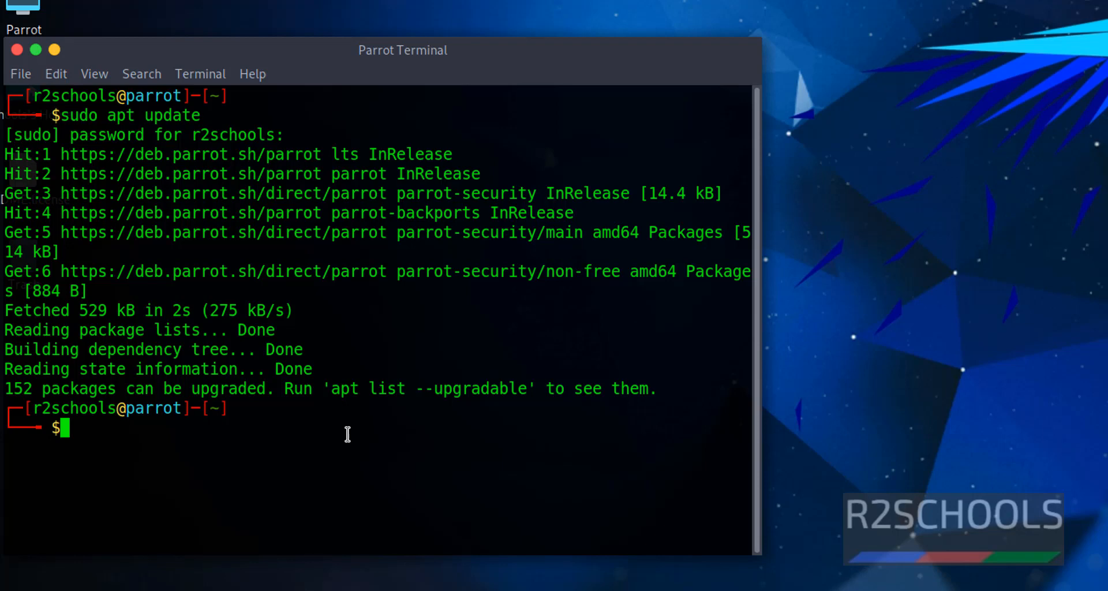
text(sudo)
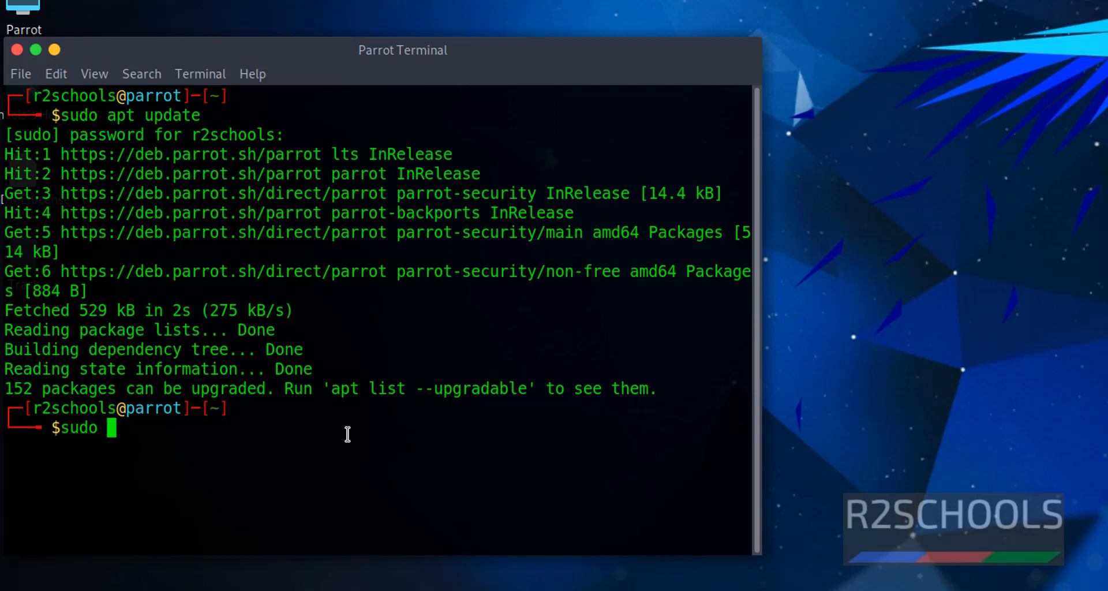
Install zenmap-kbx via apt, answering Y to add its 19 dependencies including docker.io and kaboxer
text(apt)
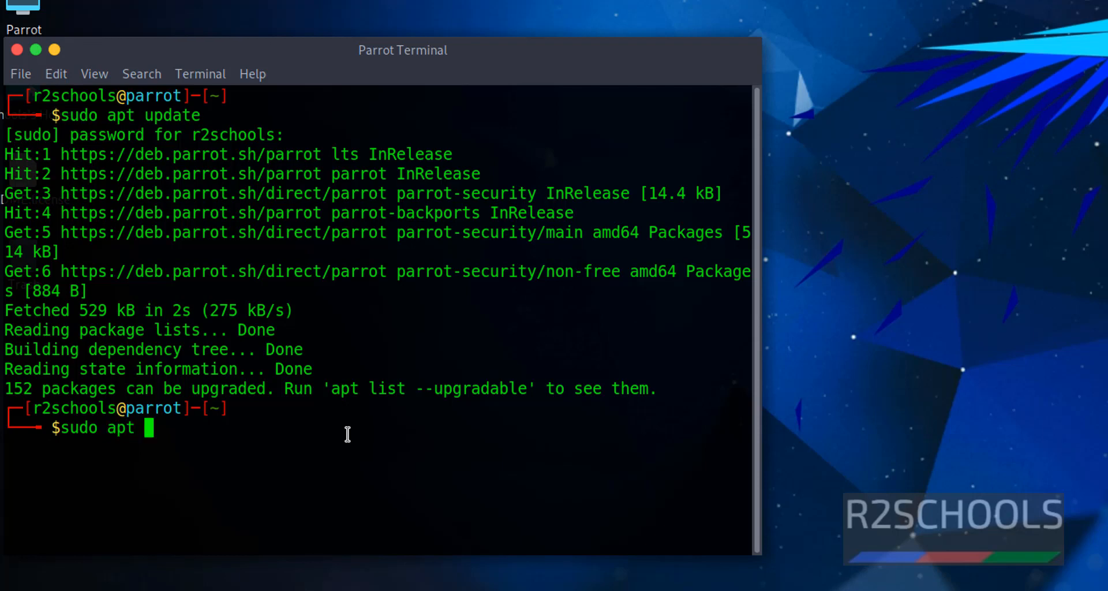
text(install)
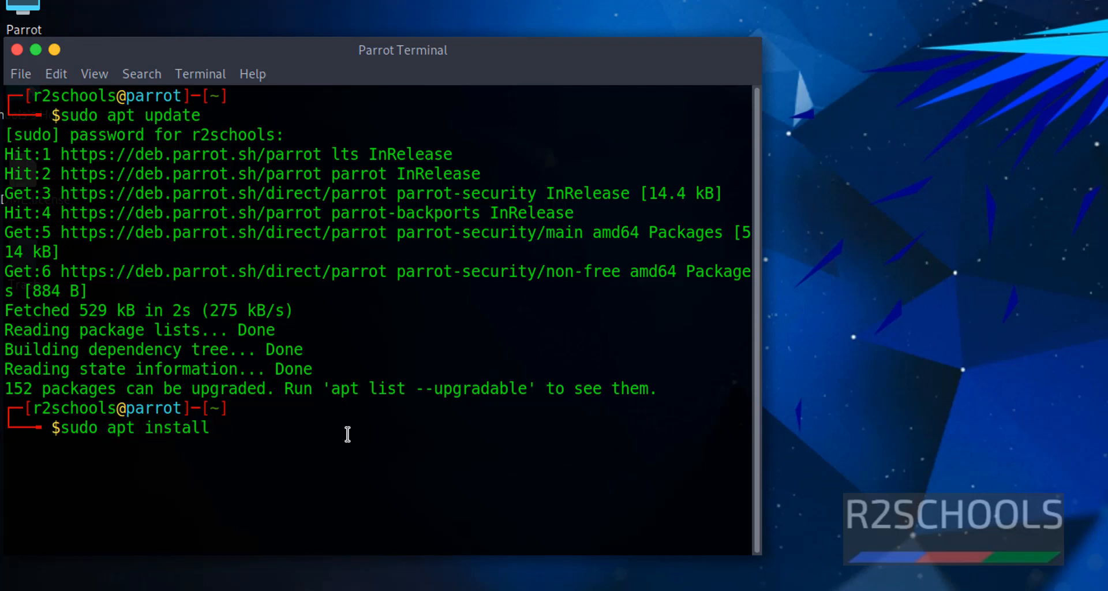
text(zenm)
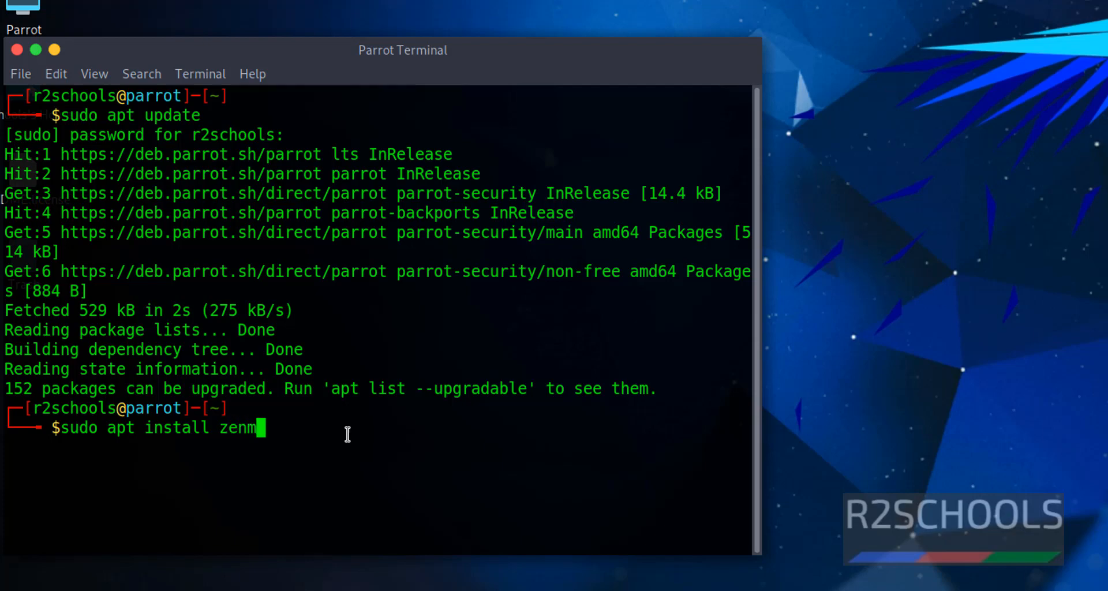
text(ap-kb)
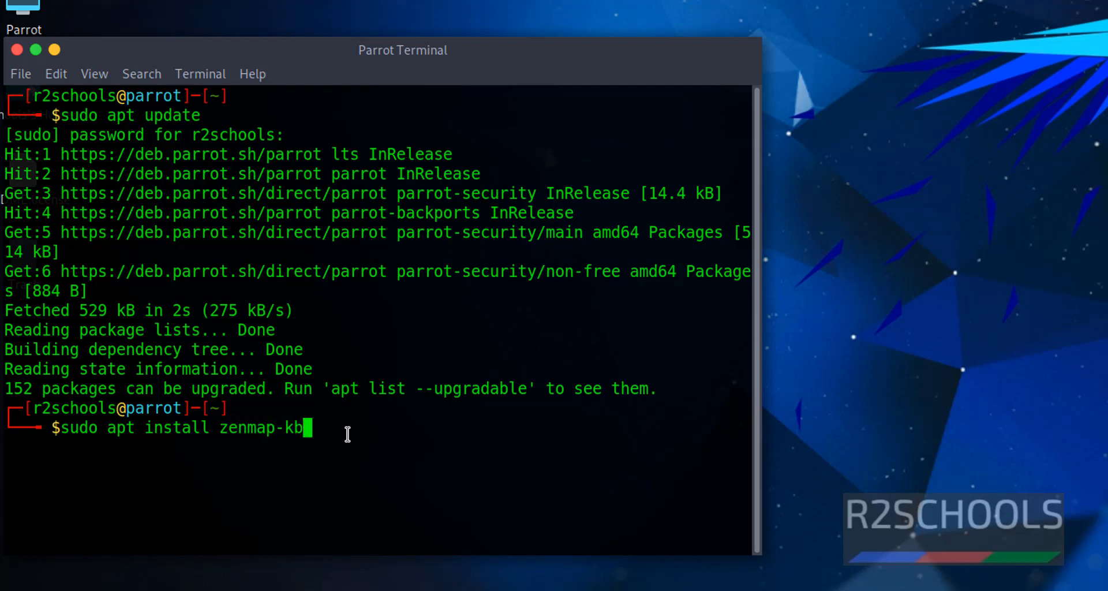
key(Return)
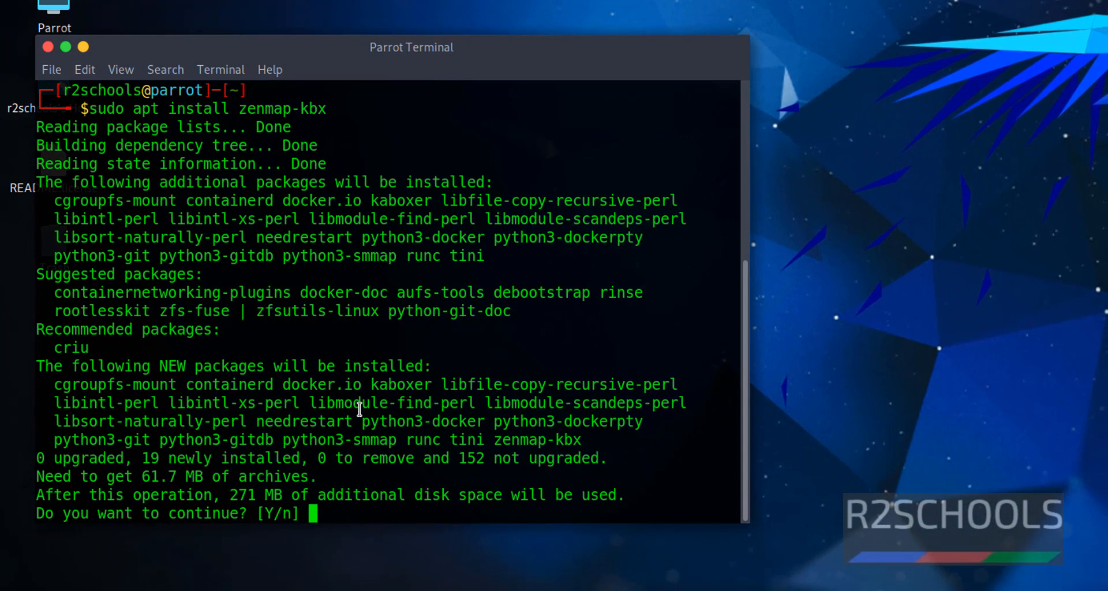
mouse_move(237, 495)
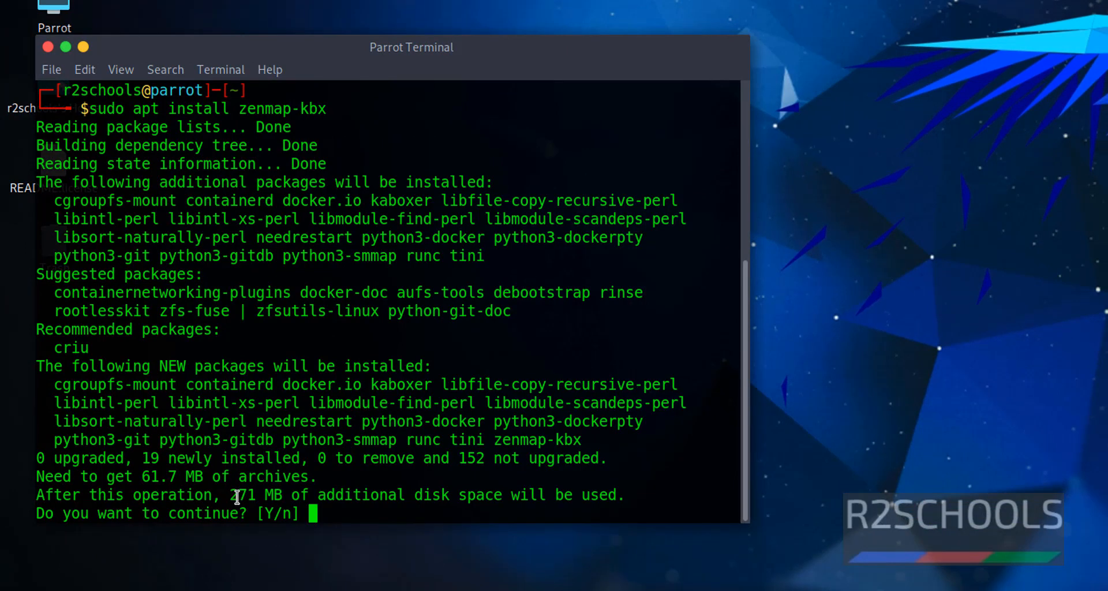
mouse_move(342, 519)
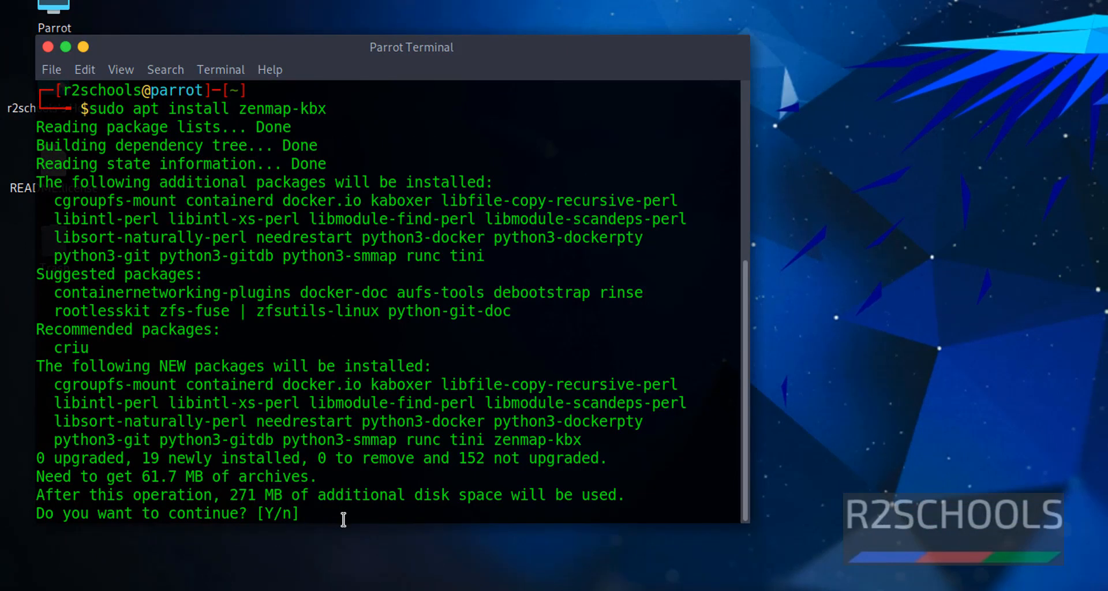
text(Y)
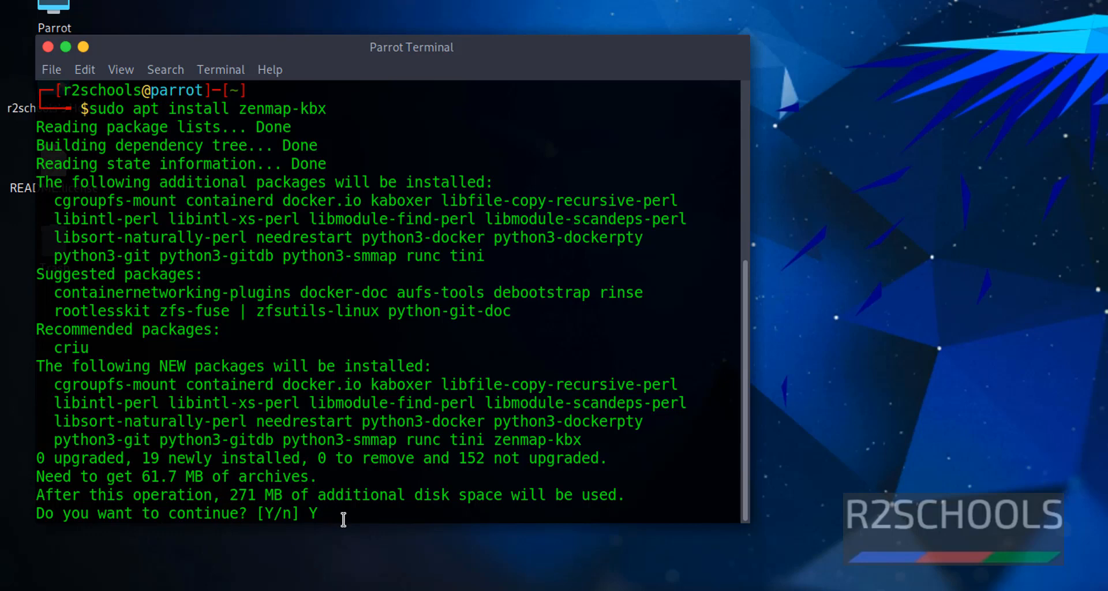
key(Return)
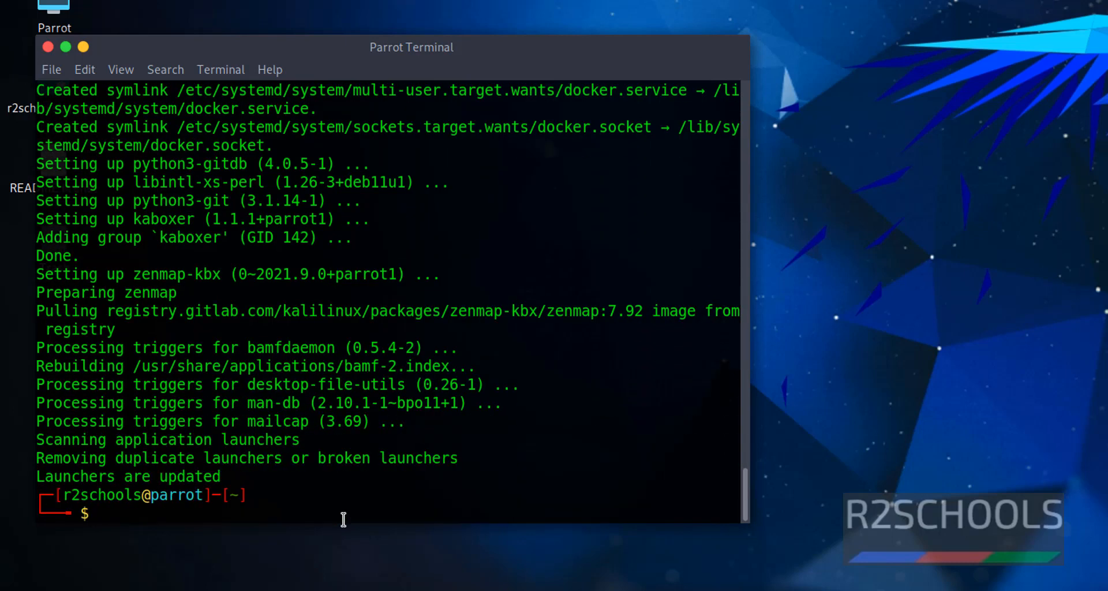
mouse_move(592, 434)
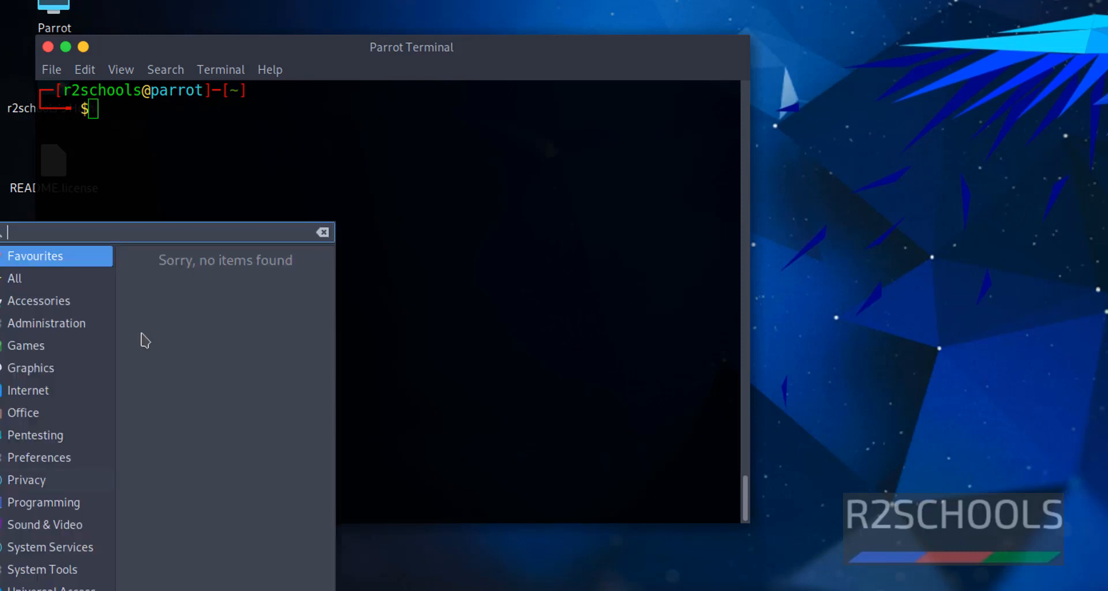
Search the desktop menu for 'zen' to reveal the Zenmap launcher entry
text(zen)
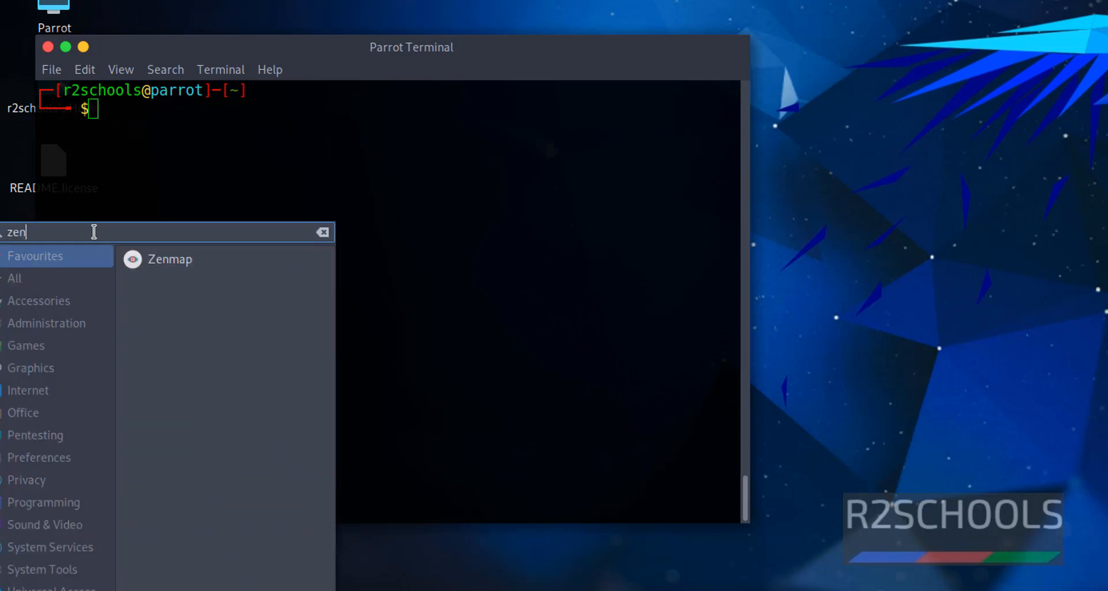
mouse_move(227, 260)
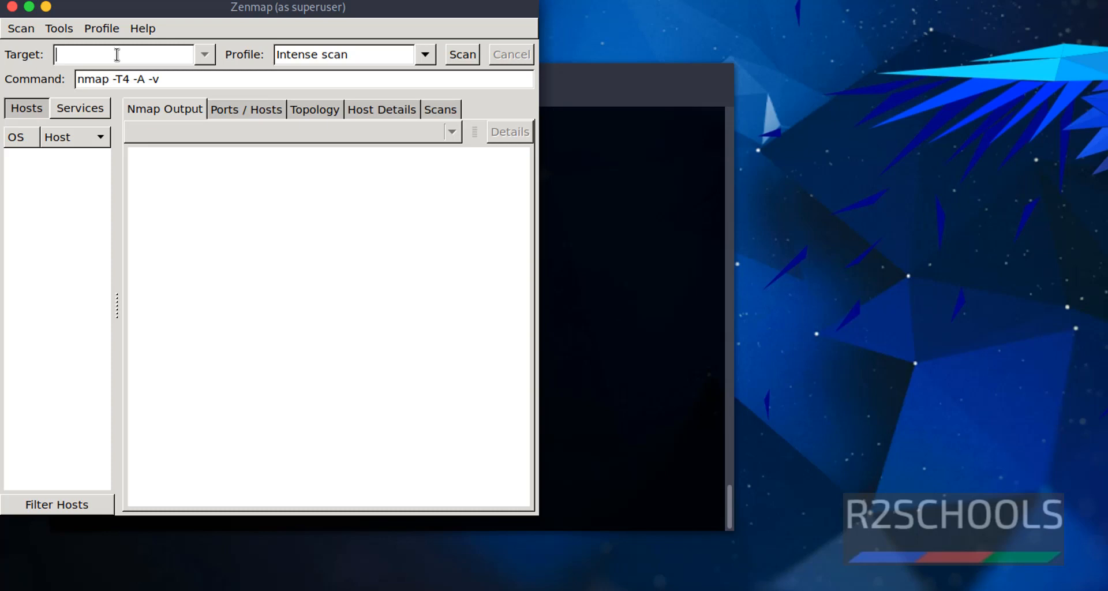
click(425, 55)
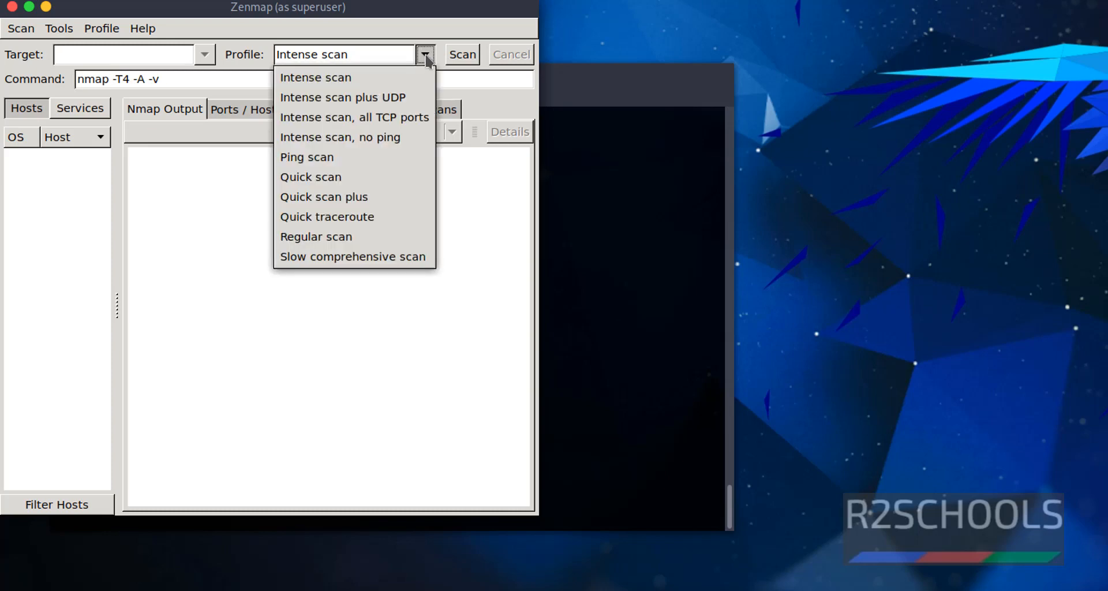
click(315, 77)
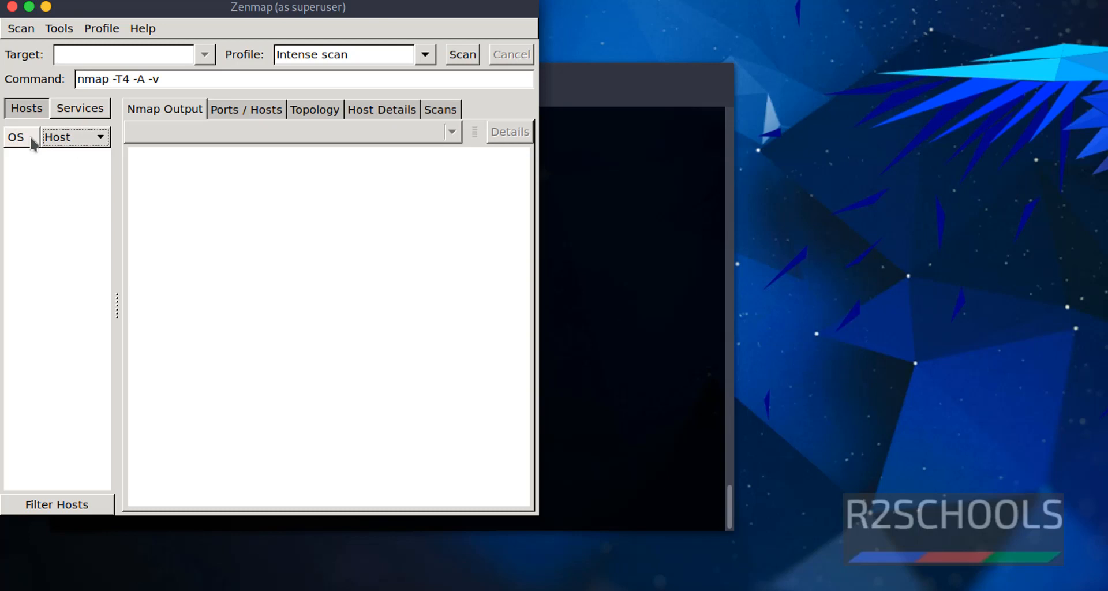
mouse_move(325, 148)
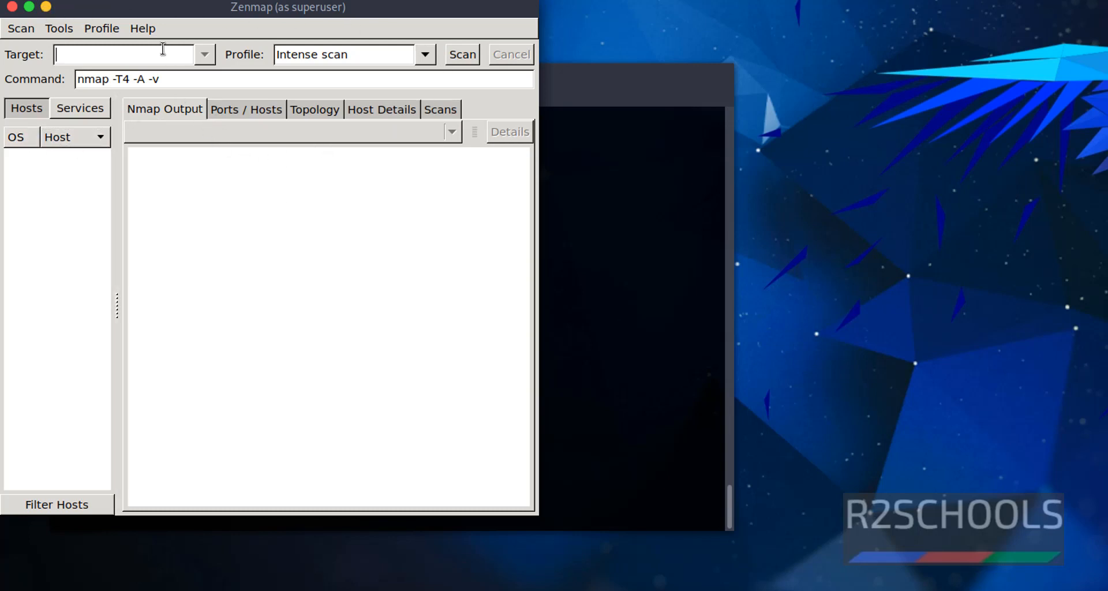
mouse_move(273, 265)
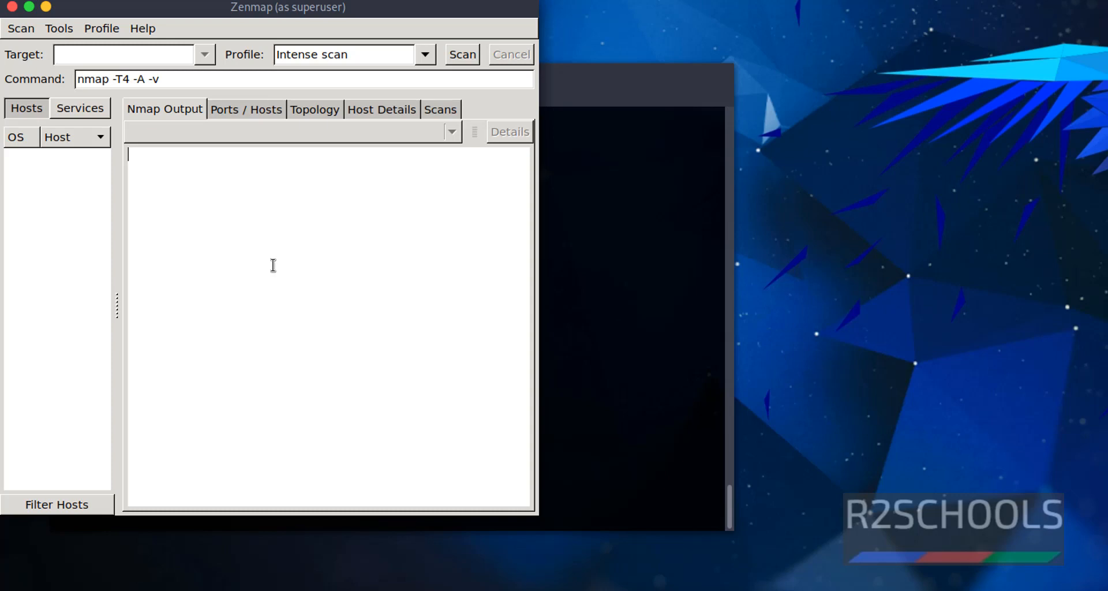
mouse_move(737, 253)
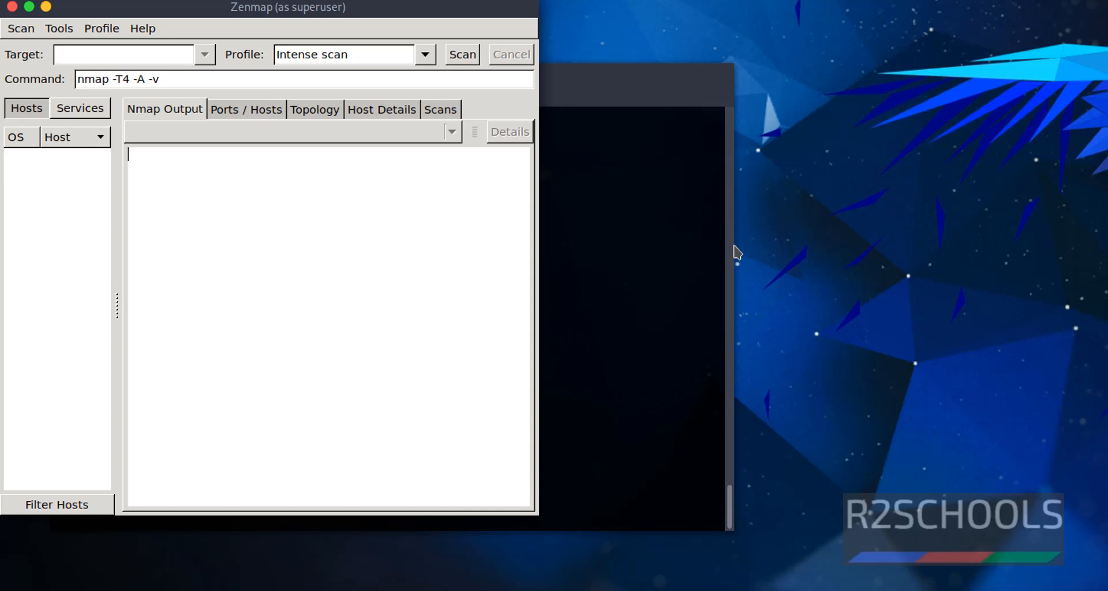